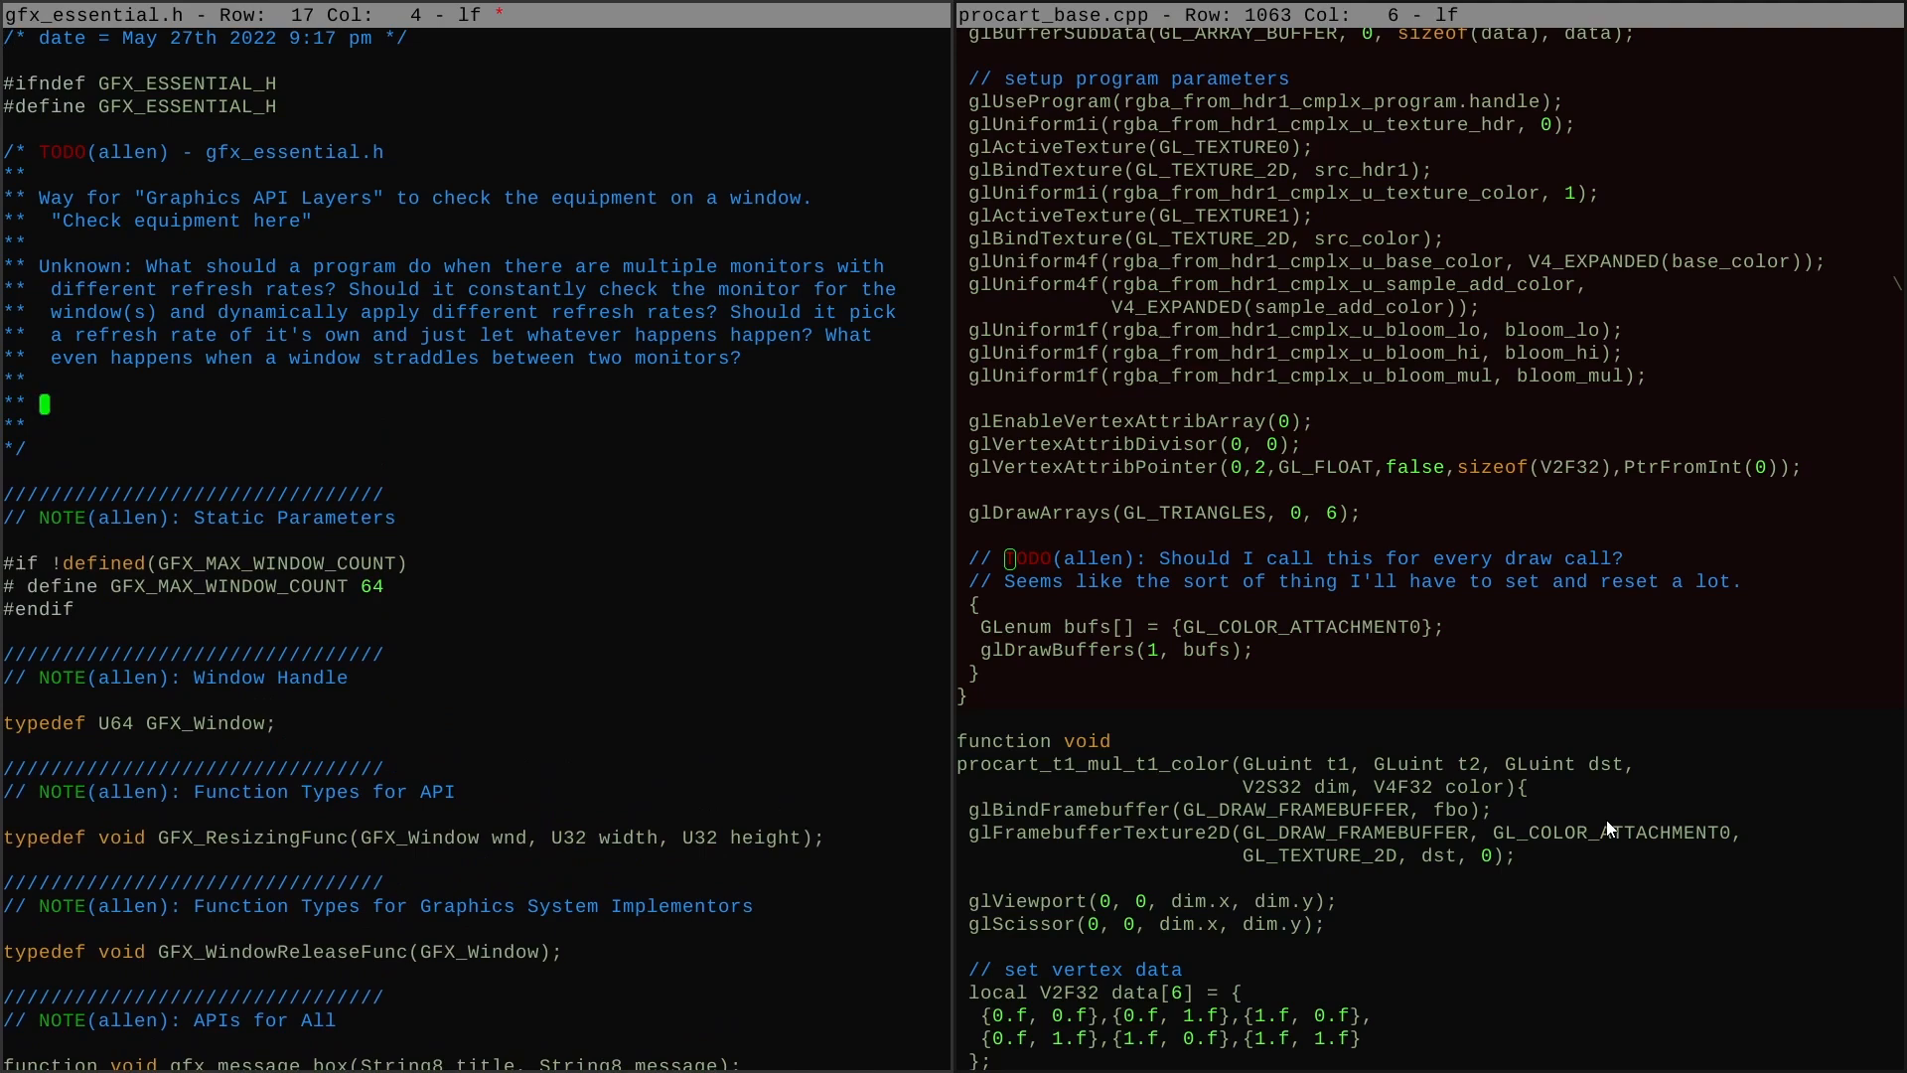
Step: Add an 'Issue:' note on mixing Tool 2D with direct graphics API code, plus a 'Create an example' line
{"action": "scroll", "scroll_direction": "down", "scroll_amount": 3}
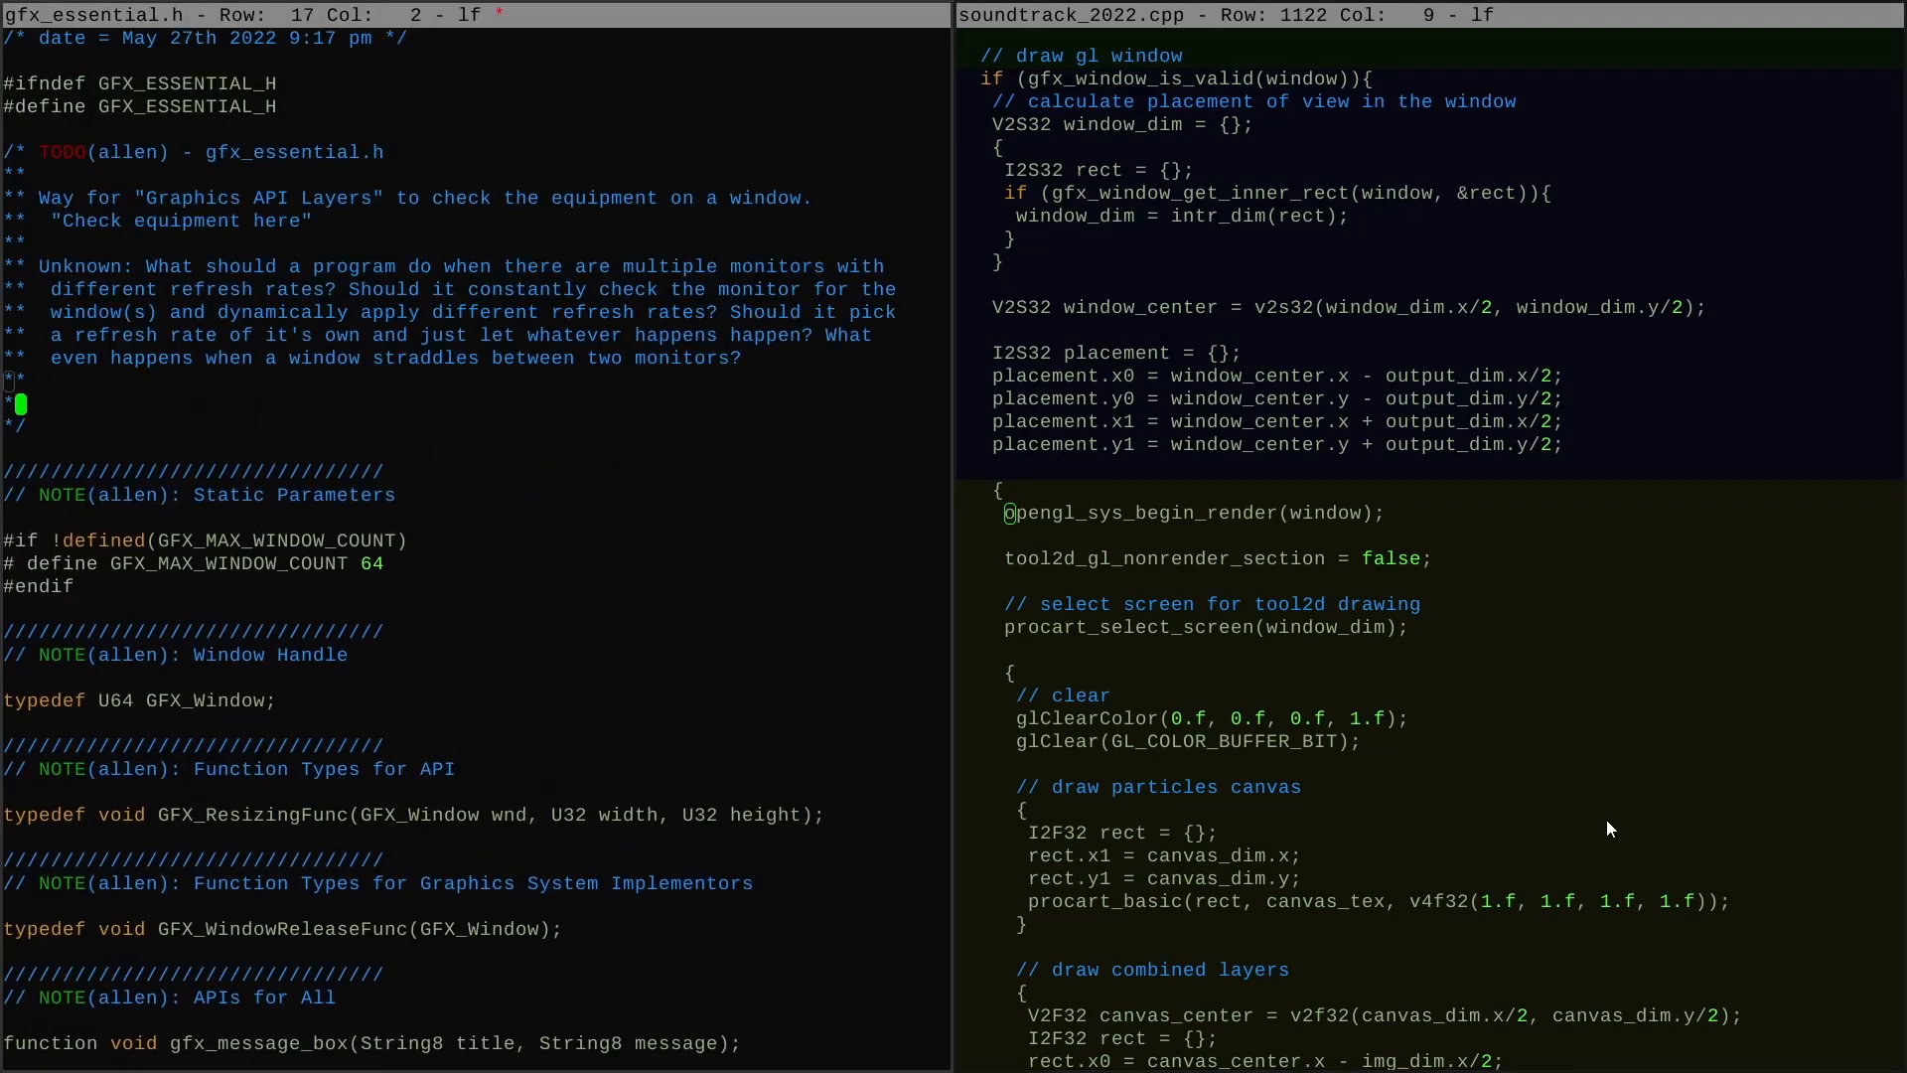
{"action": "type", "text": "Issue: When mixing Tool 2D code with direct graphics API usage, there"}
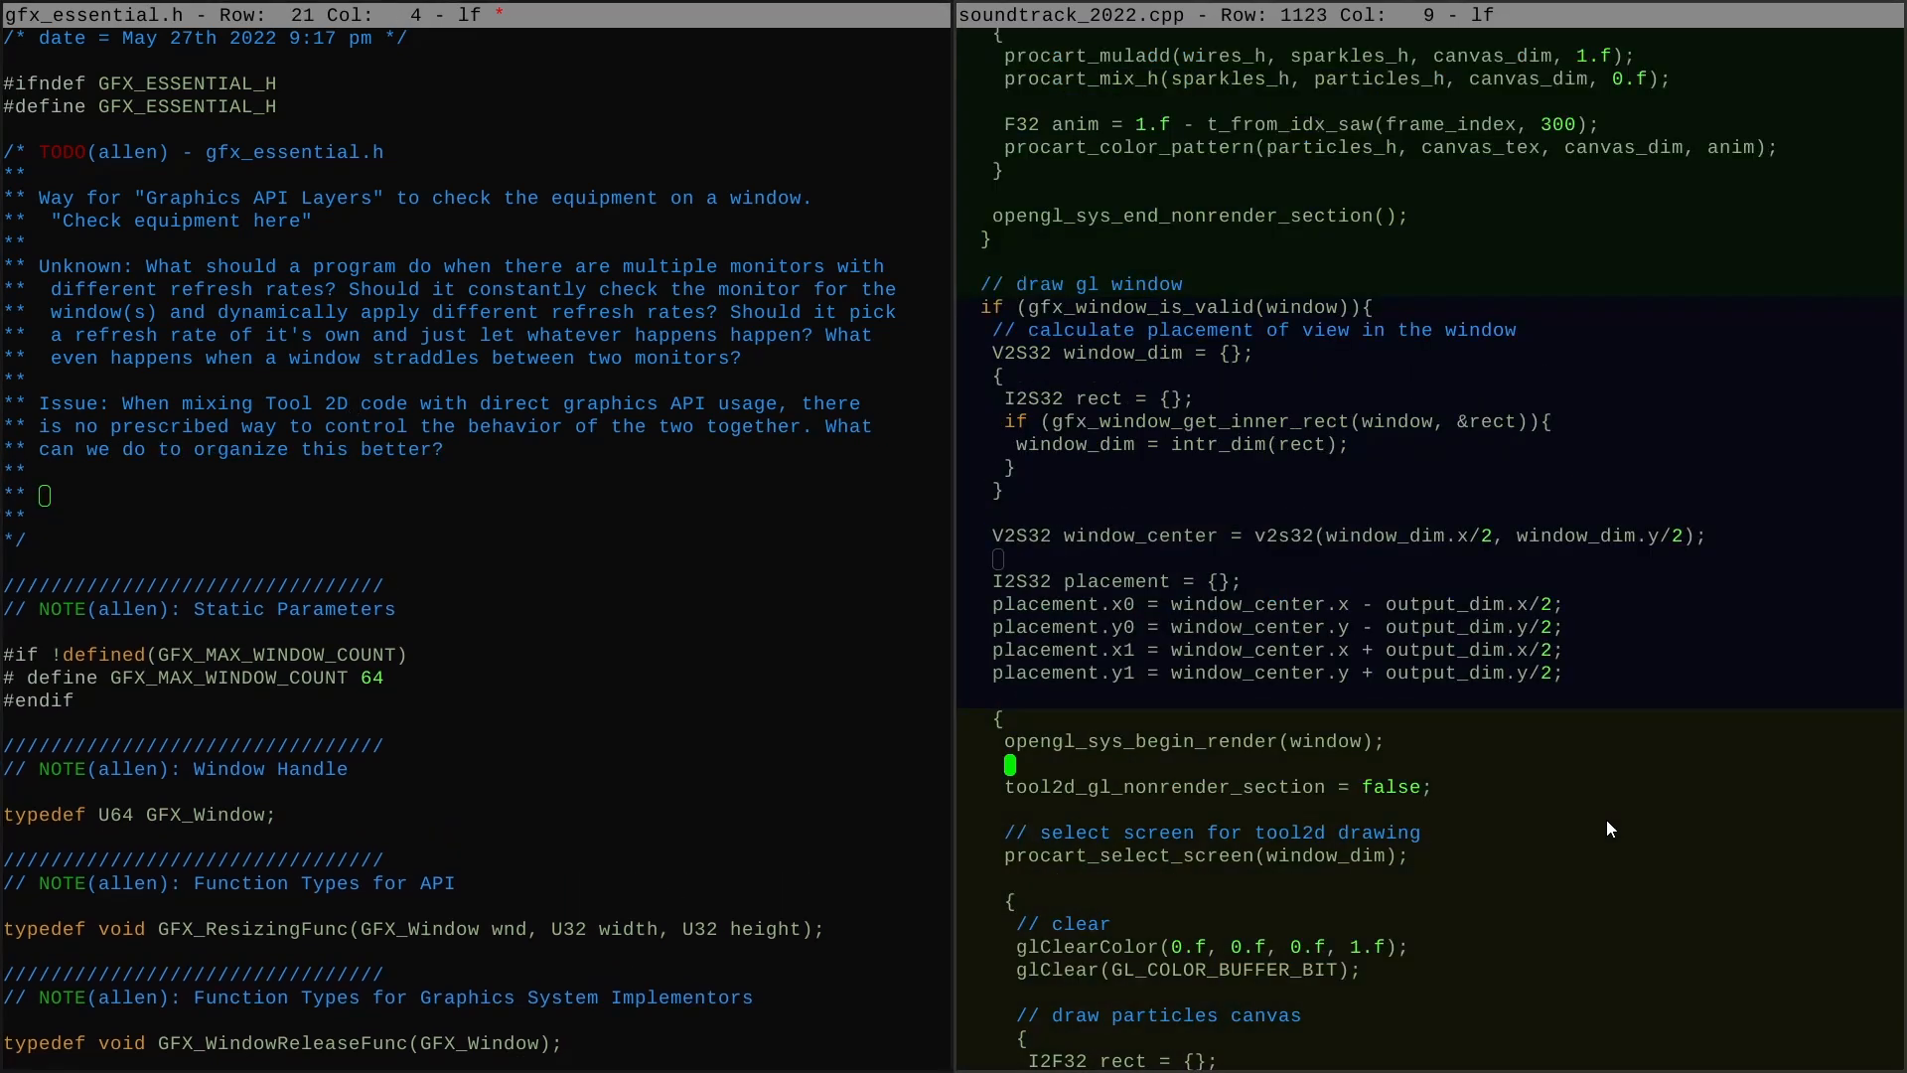
{"action": "type", "text": "Durring the procart/soundtrack animation projects I had to dig into"}
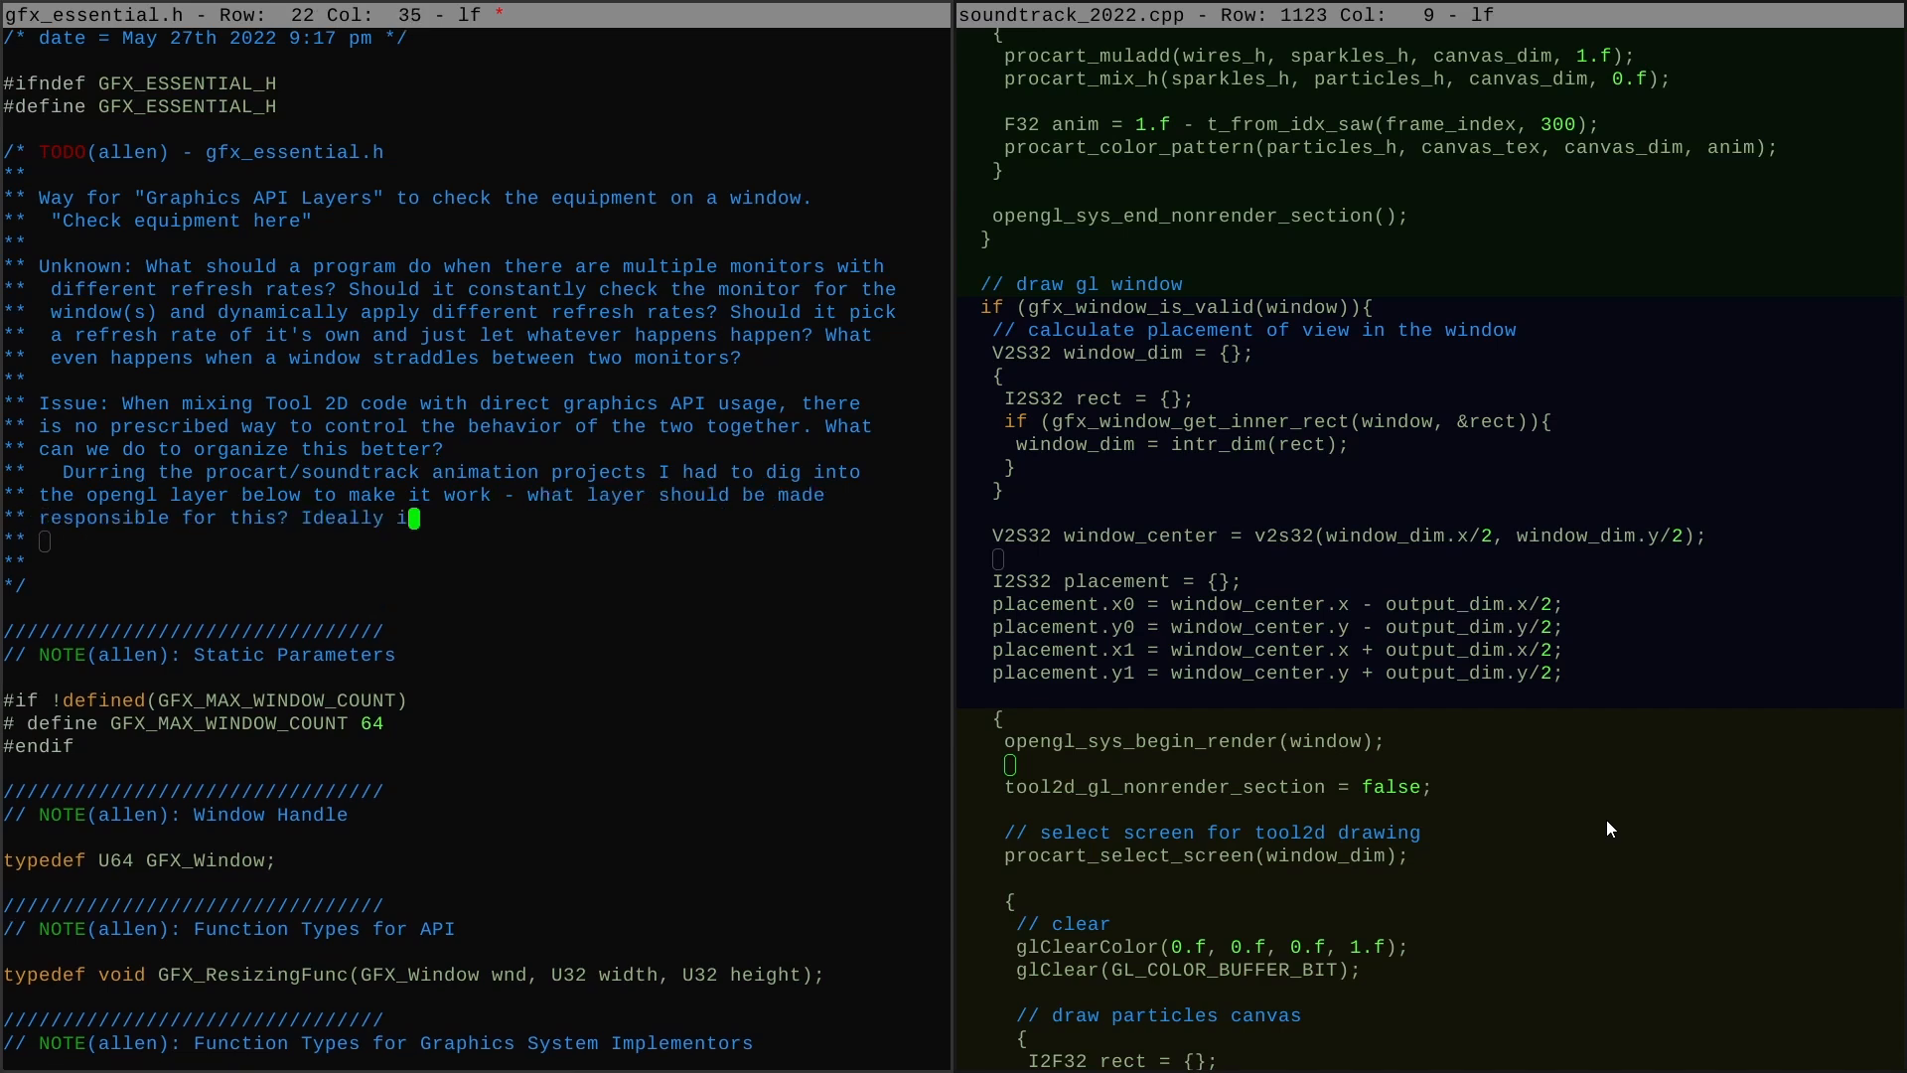
{"action": "type", "text": "Create an example showing how"}
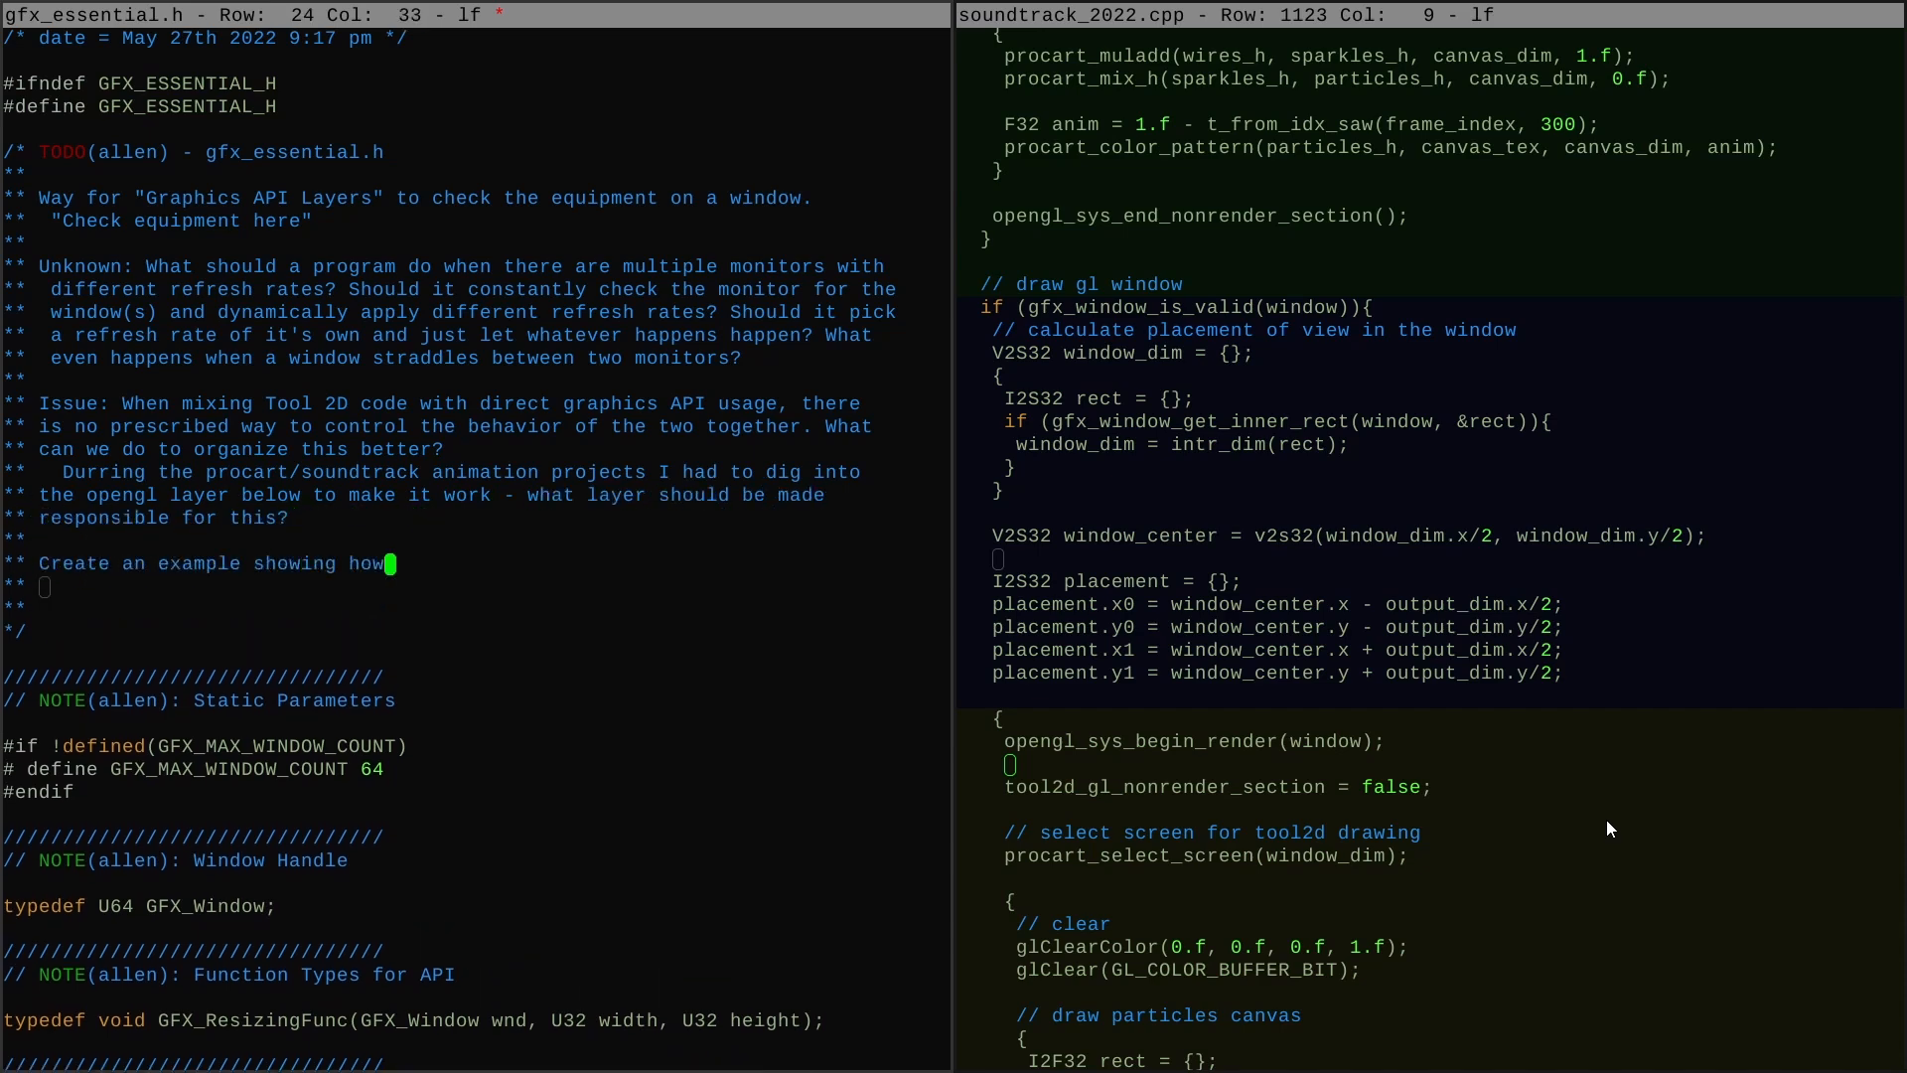
{"action": "type", "text": "to setup an application for mixed Tool @"}
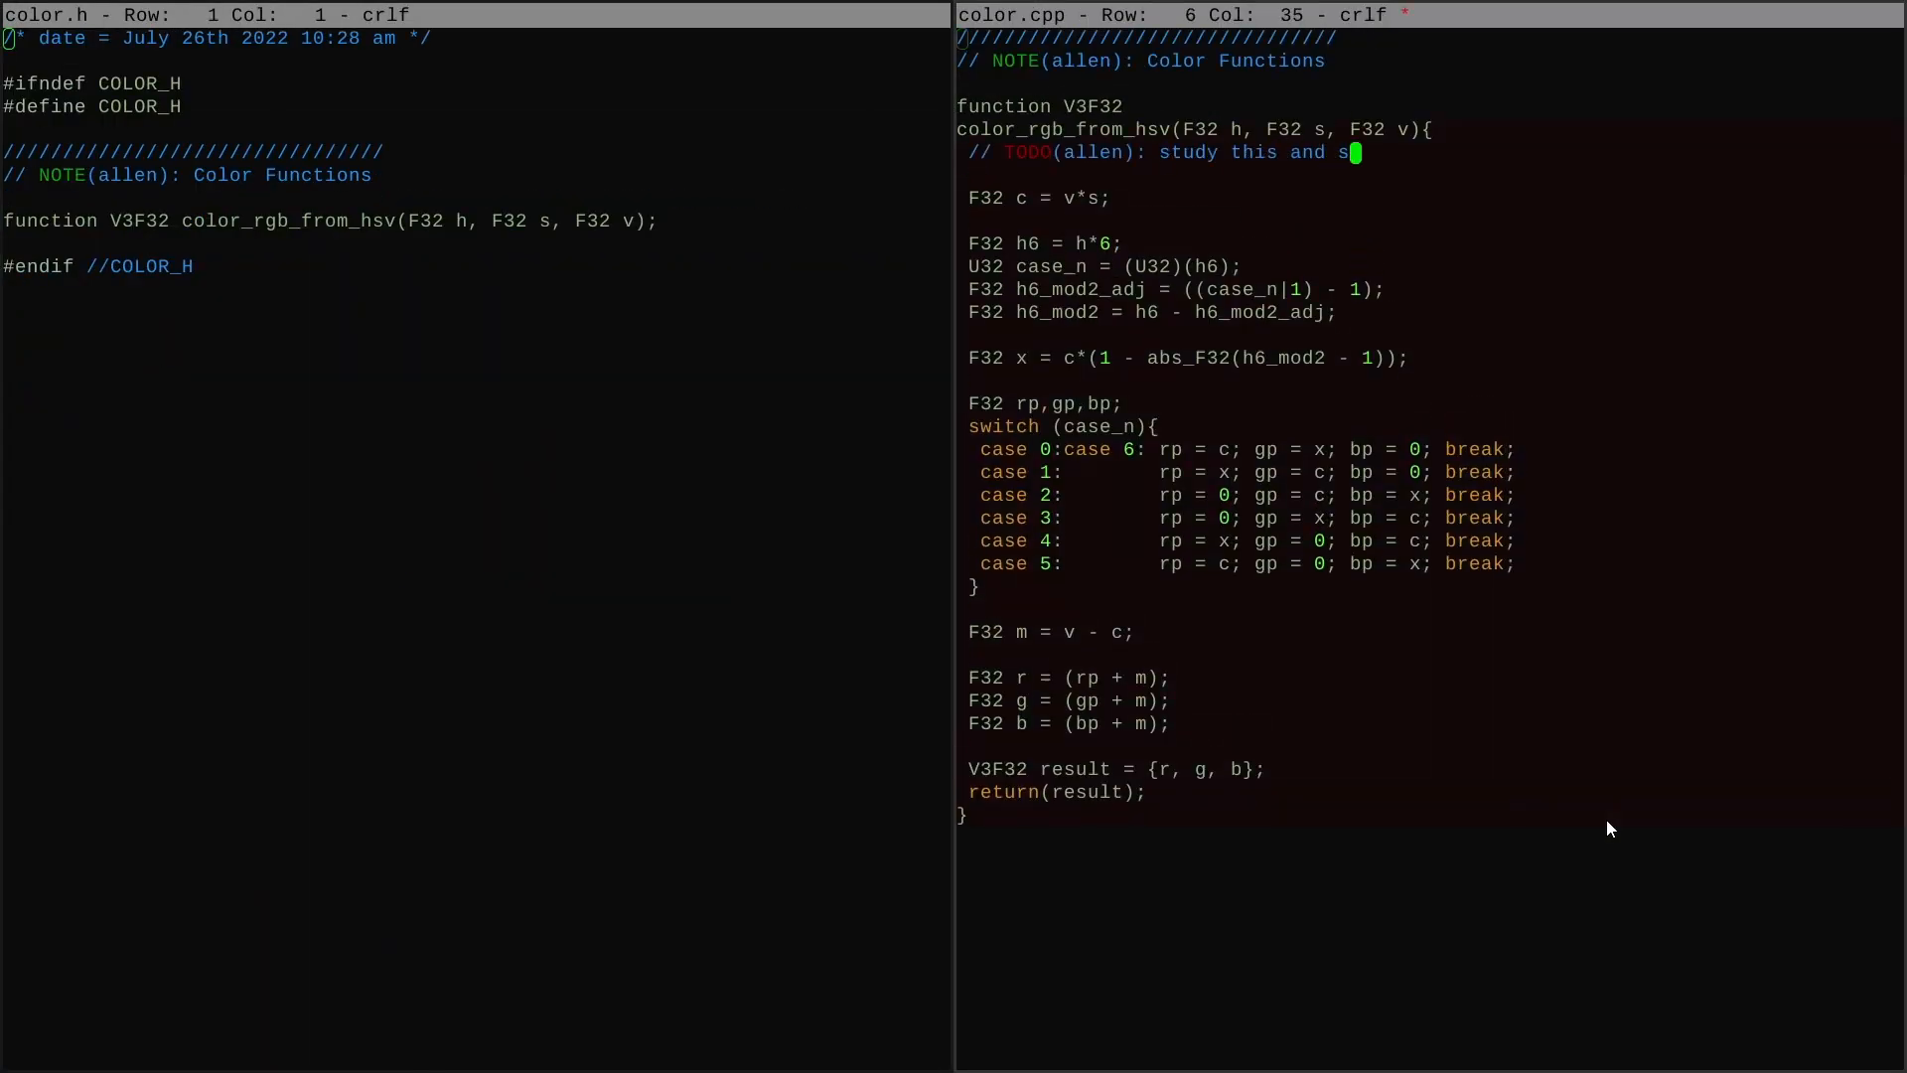
Step: Extend the color.cpp TODO with 'determine how to' and scroll through the procart_base files
{"action": "type", "text": "determine how to"}
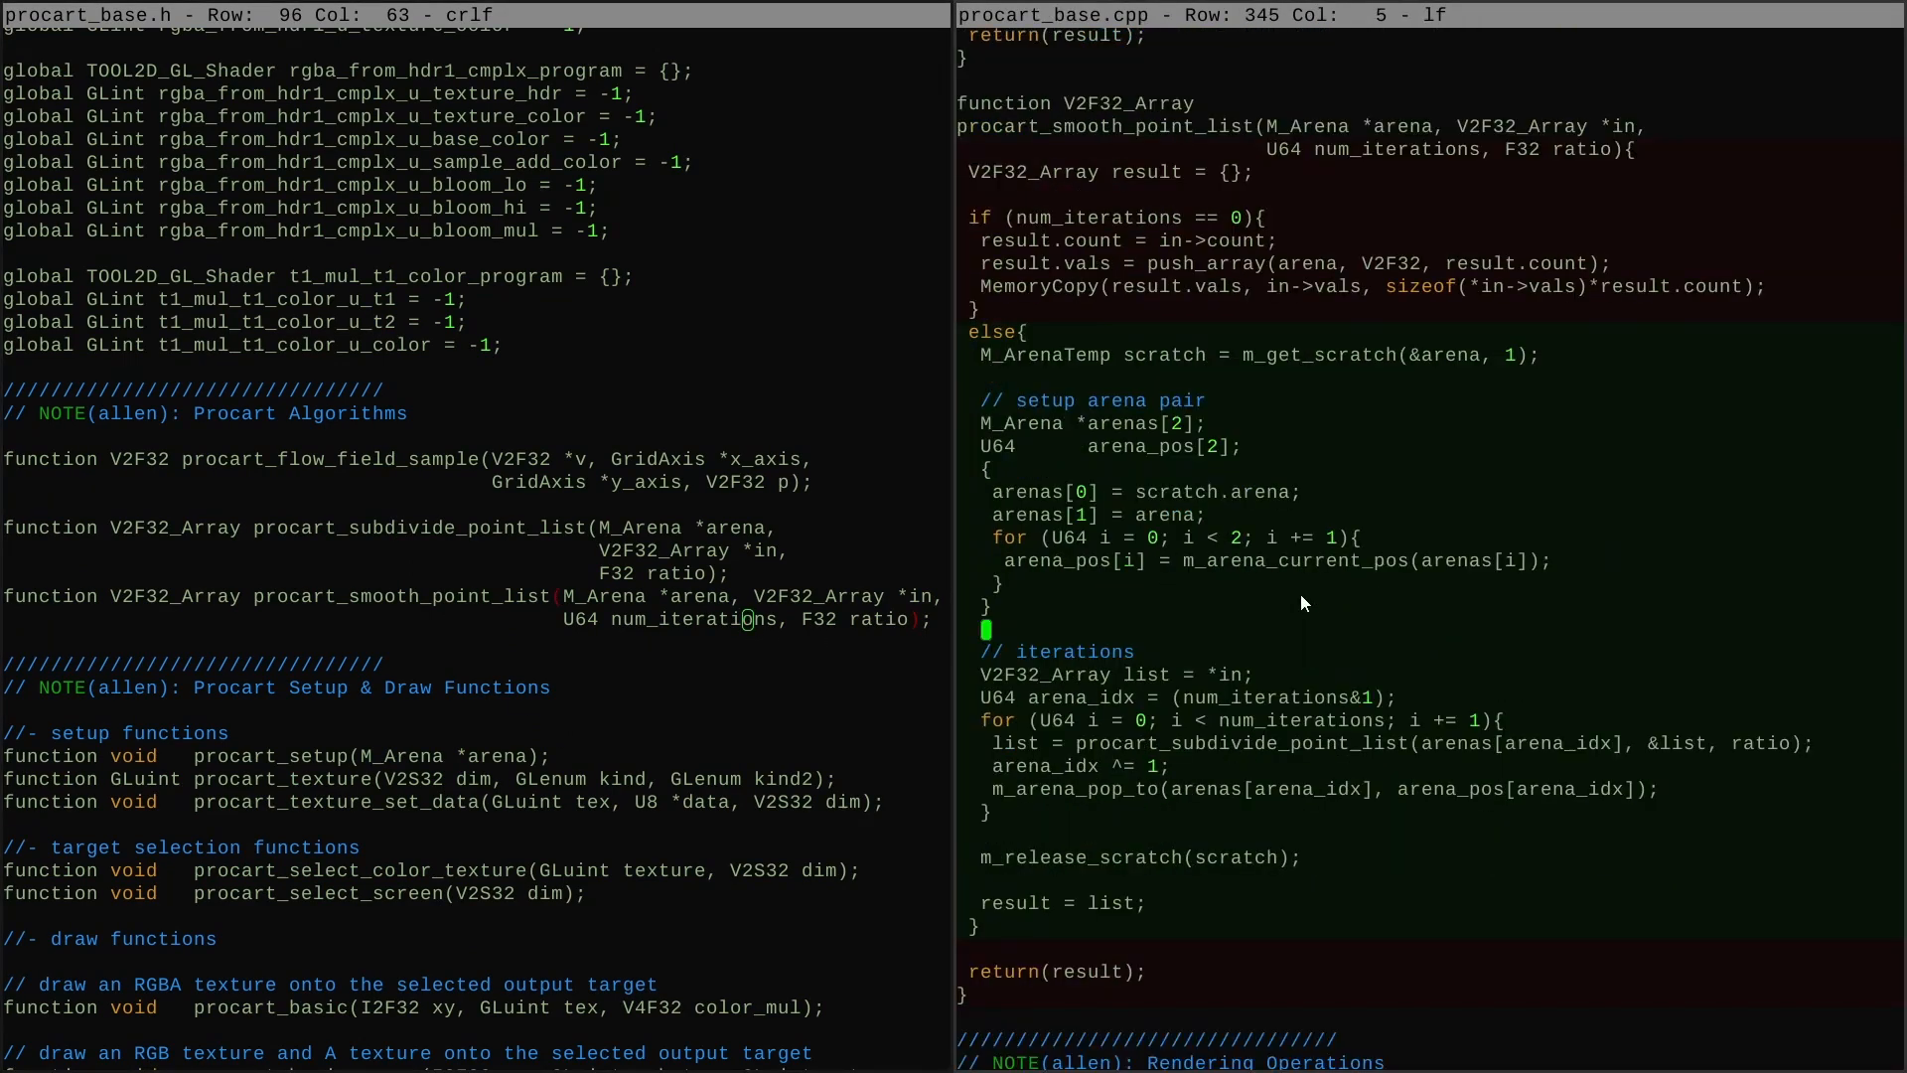
{"action": "scroll", "scroll_direction": "down", "scroll_amount": 3}
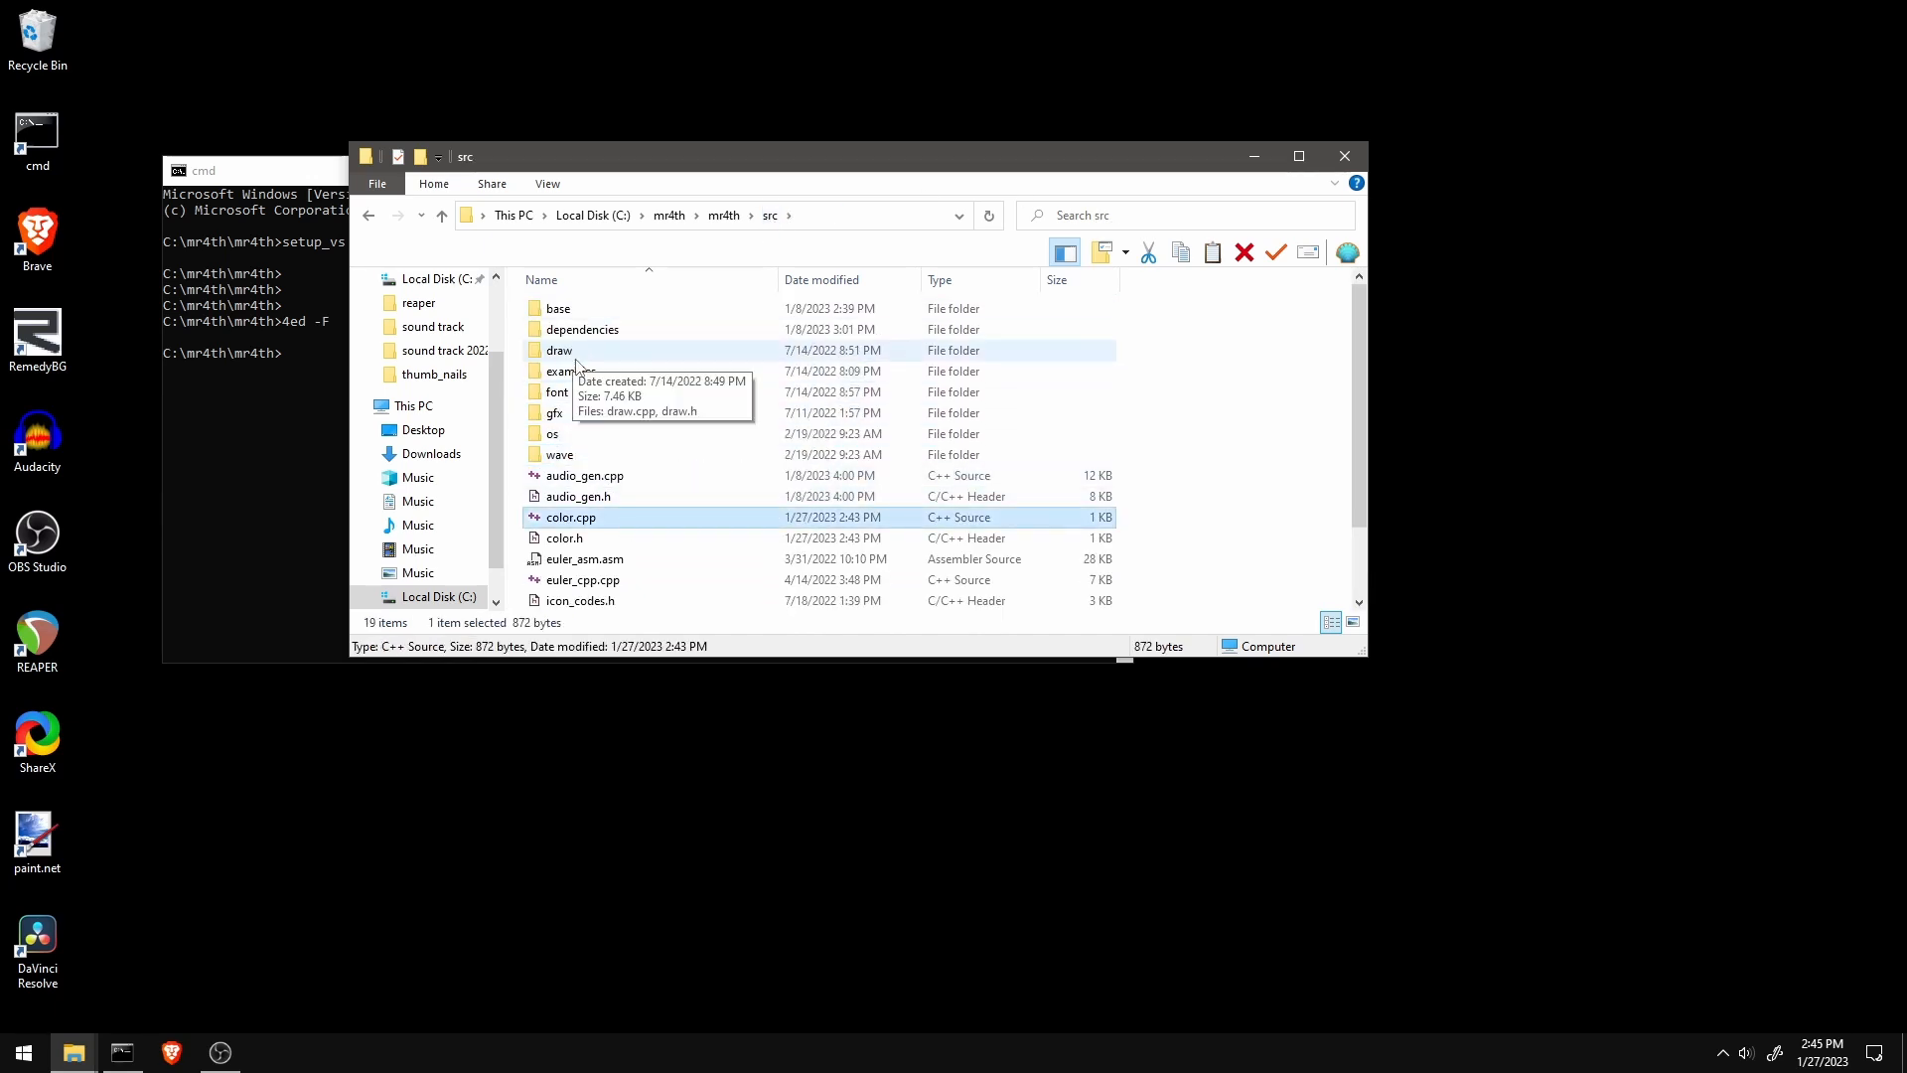
Step: Select an item in the C:\mr4th\mr4th\src folder listing in File Explorer
{"action": "left_click", "coordinate": [554, 412]}
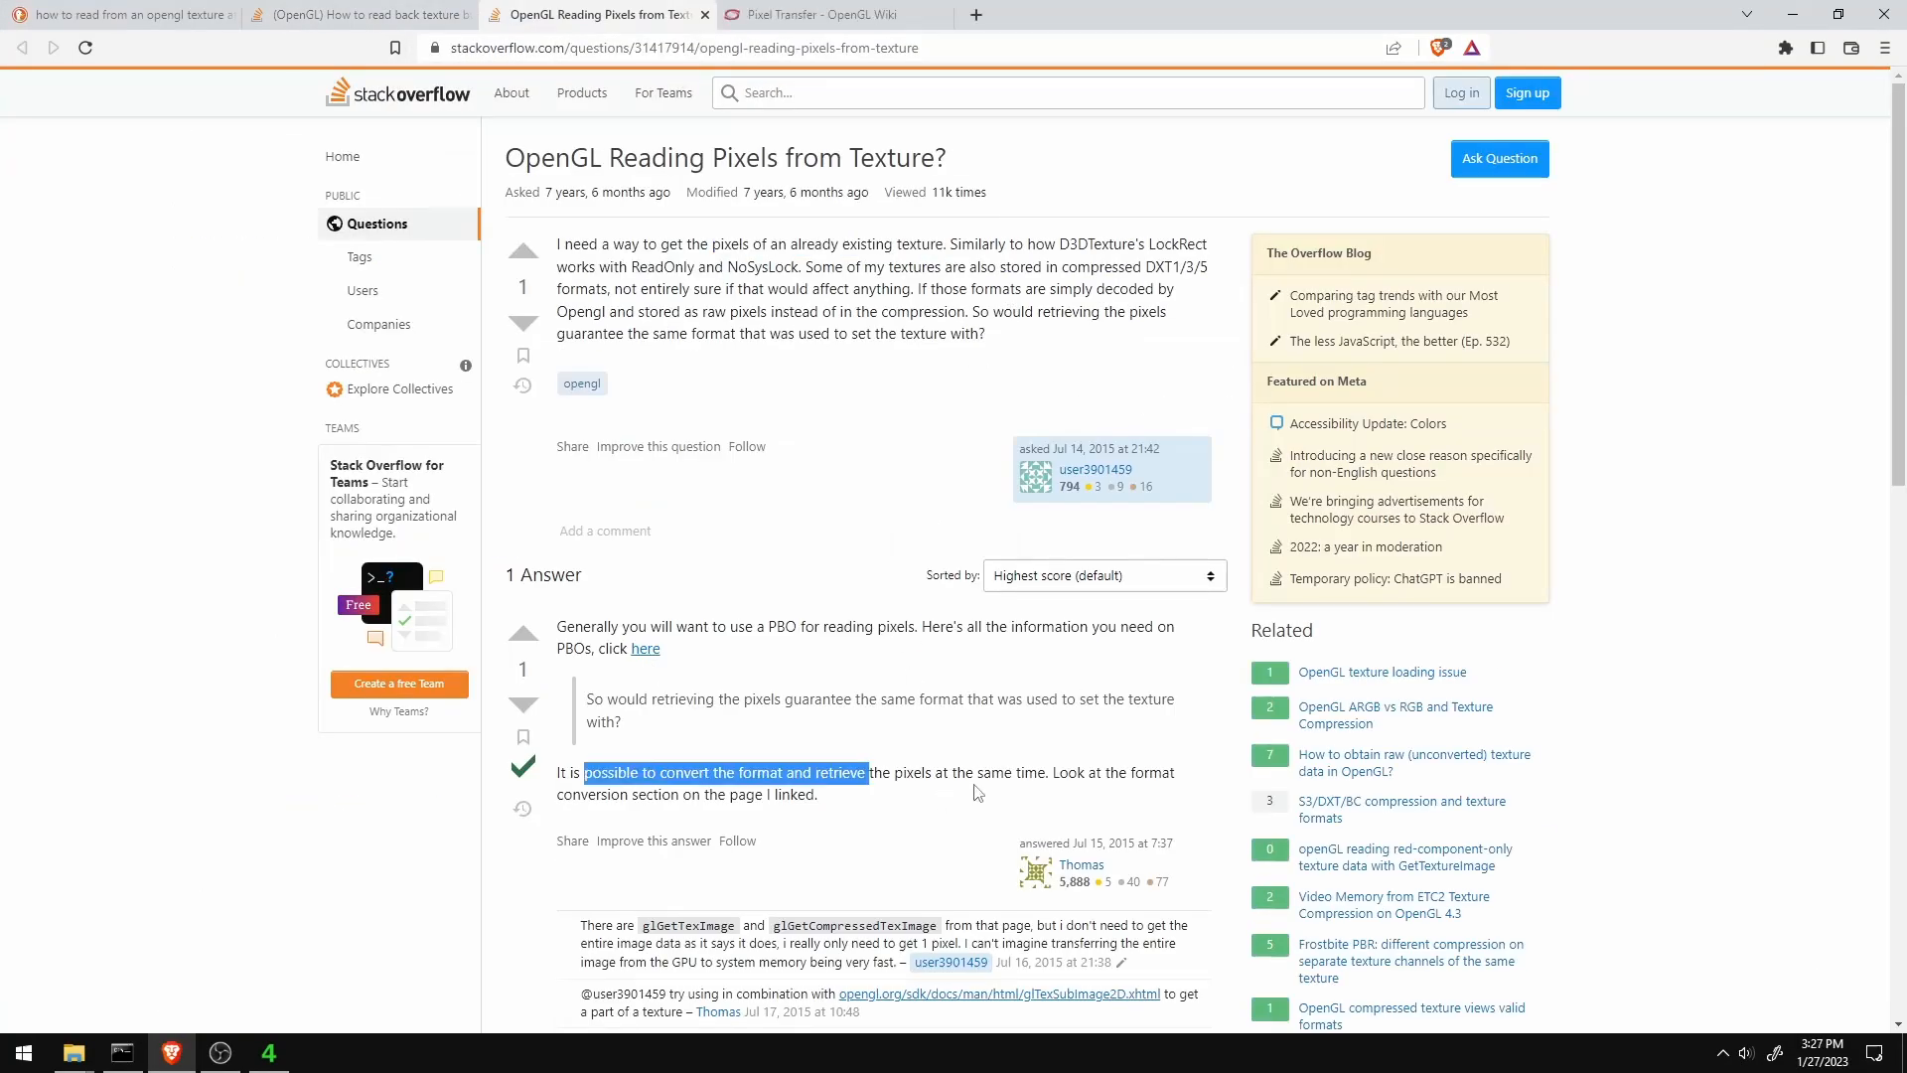
Step: Bring up the 'OpenGL Reading Pixels from Texture?' Stack Overflow tab to read its answer
{"action": "left_click", "coordinate": [824, 16]}
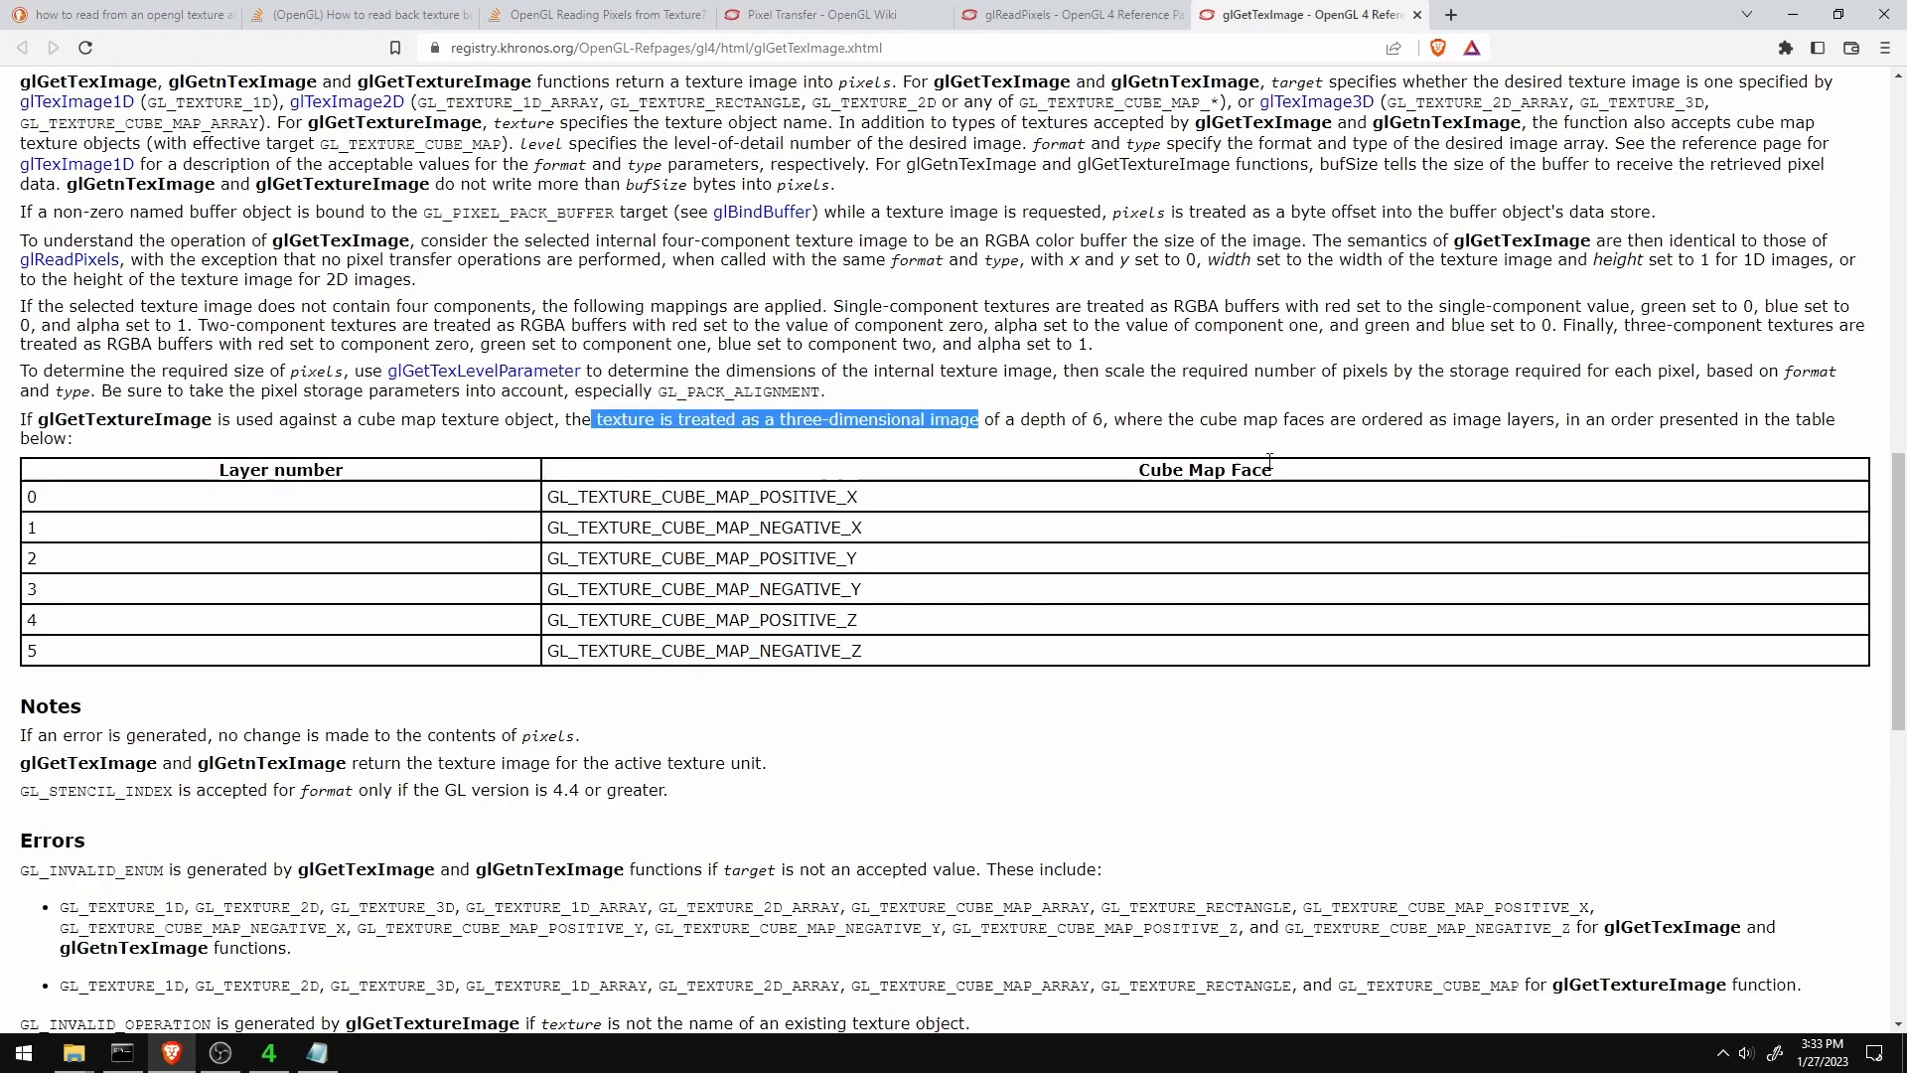
Step: Read the glReadPixels reference page, scrolling down through its description
{"action": "left_click", "coordinate": [1060, 15]}
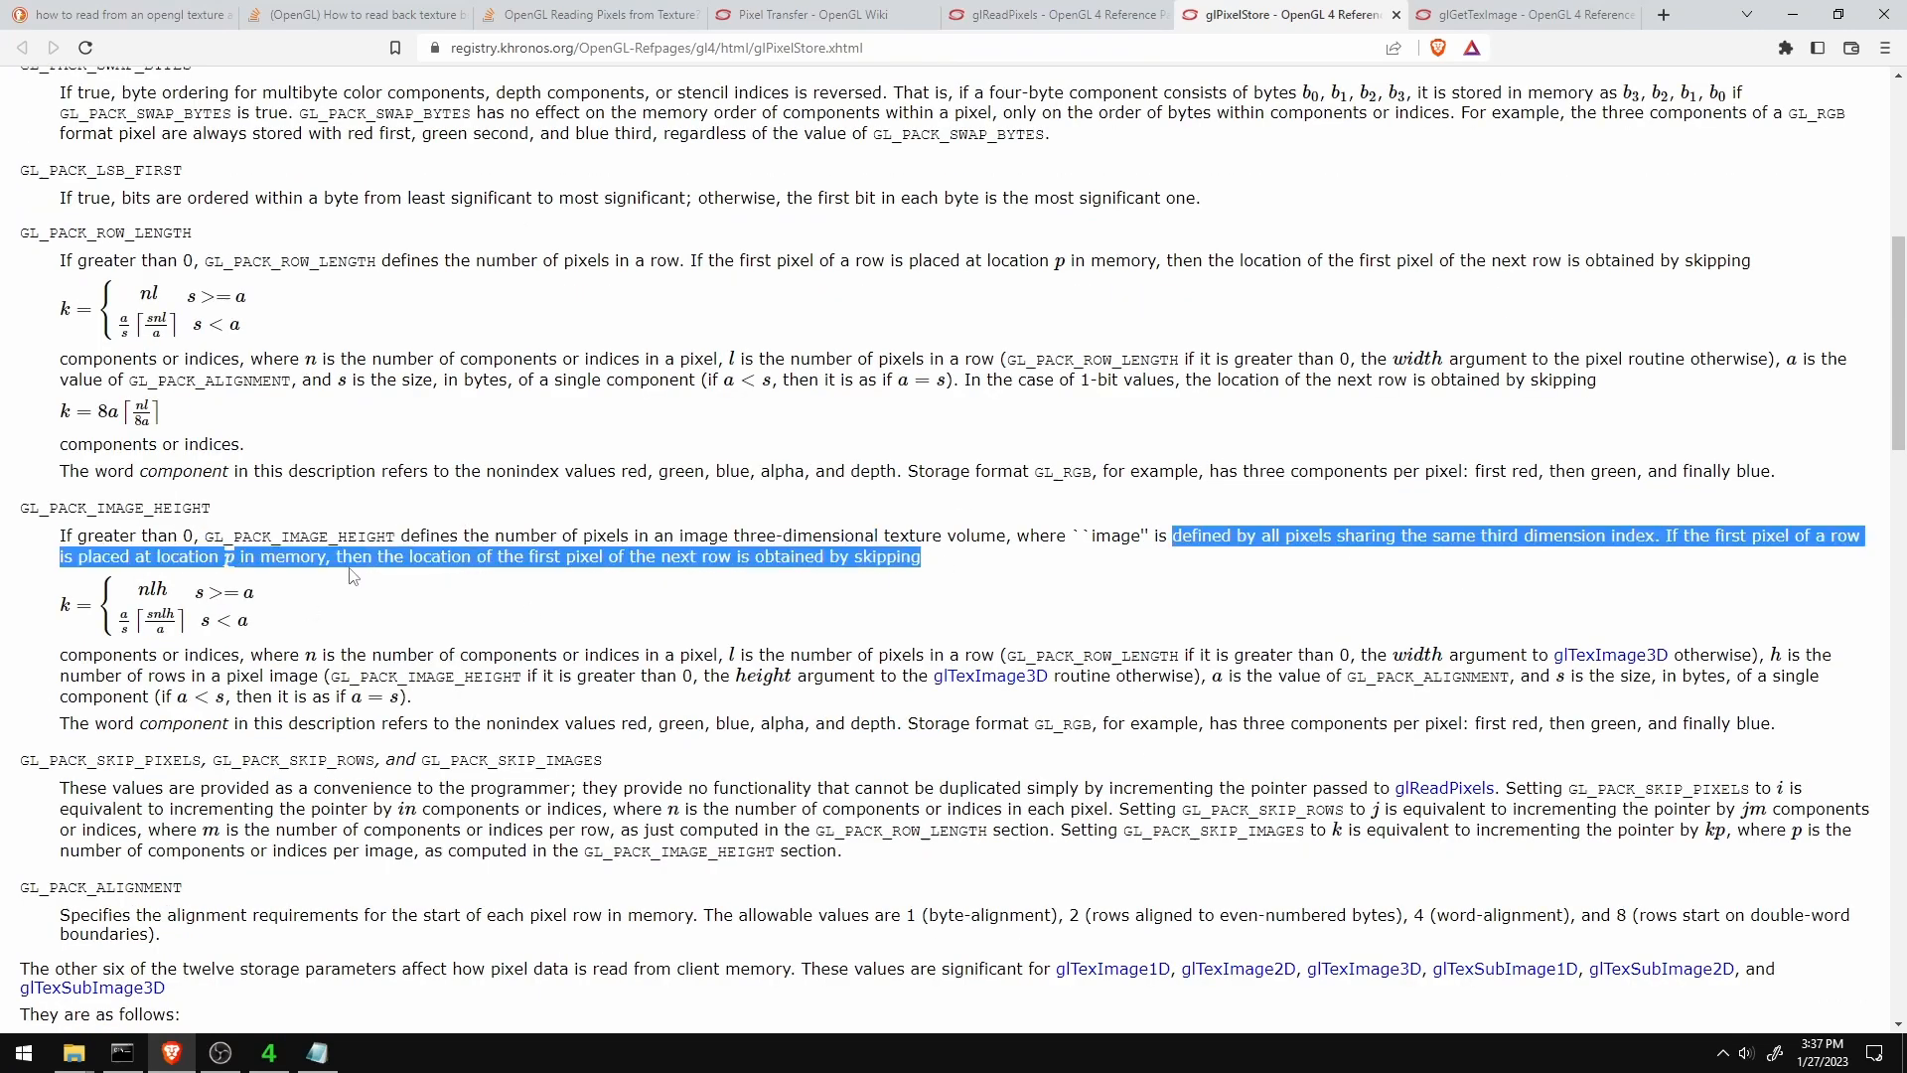
{"action": "scroll", "scroll_direction": "down", "scroll_amount": 3}
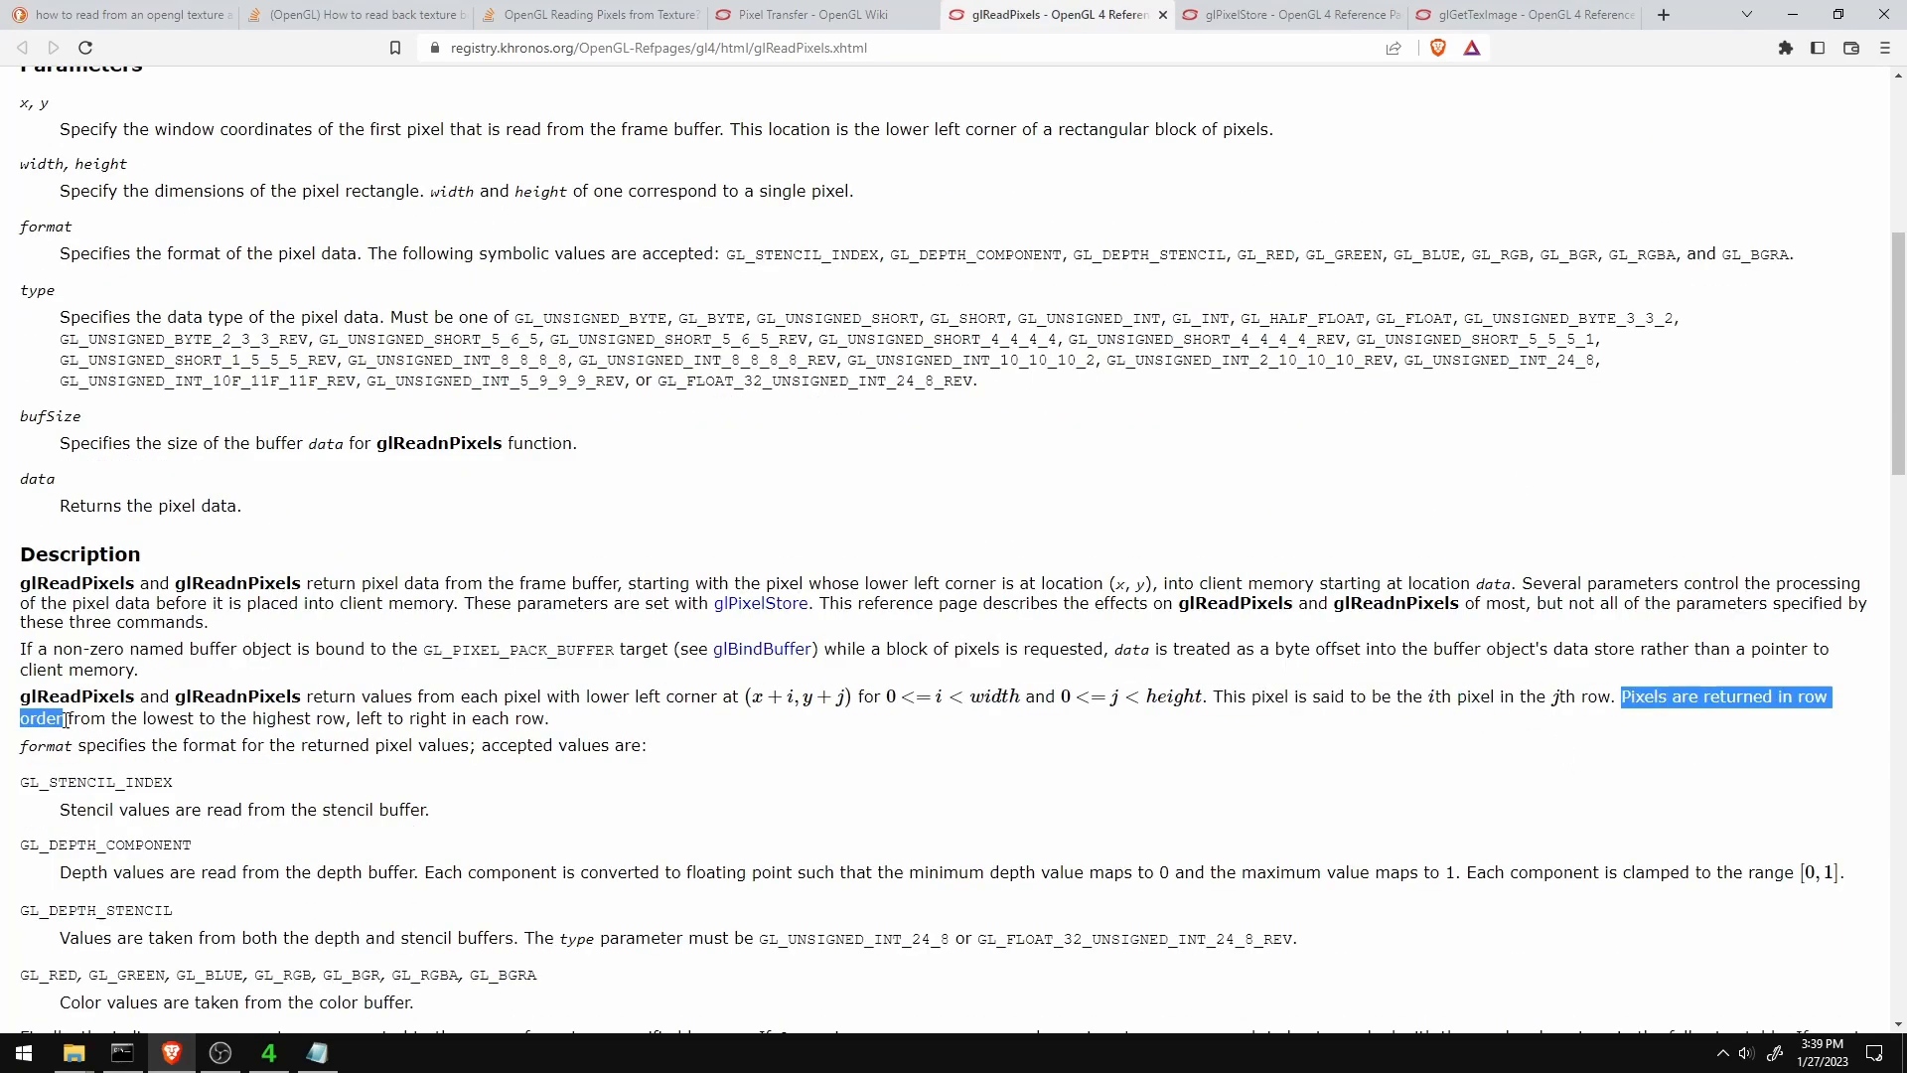
{"action": "scroll", "scroll_direction": "down", "scroll_amount": 3}
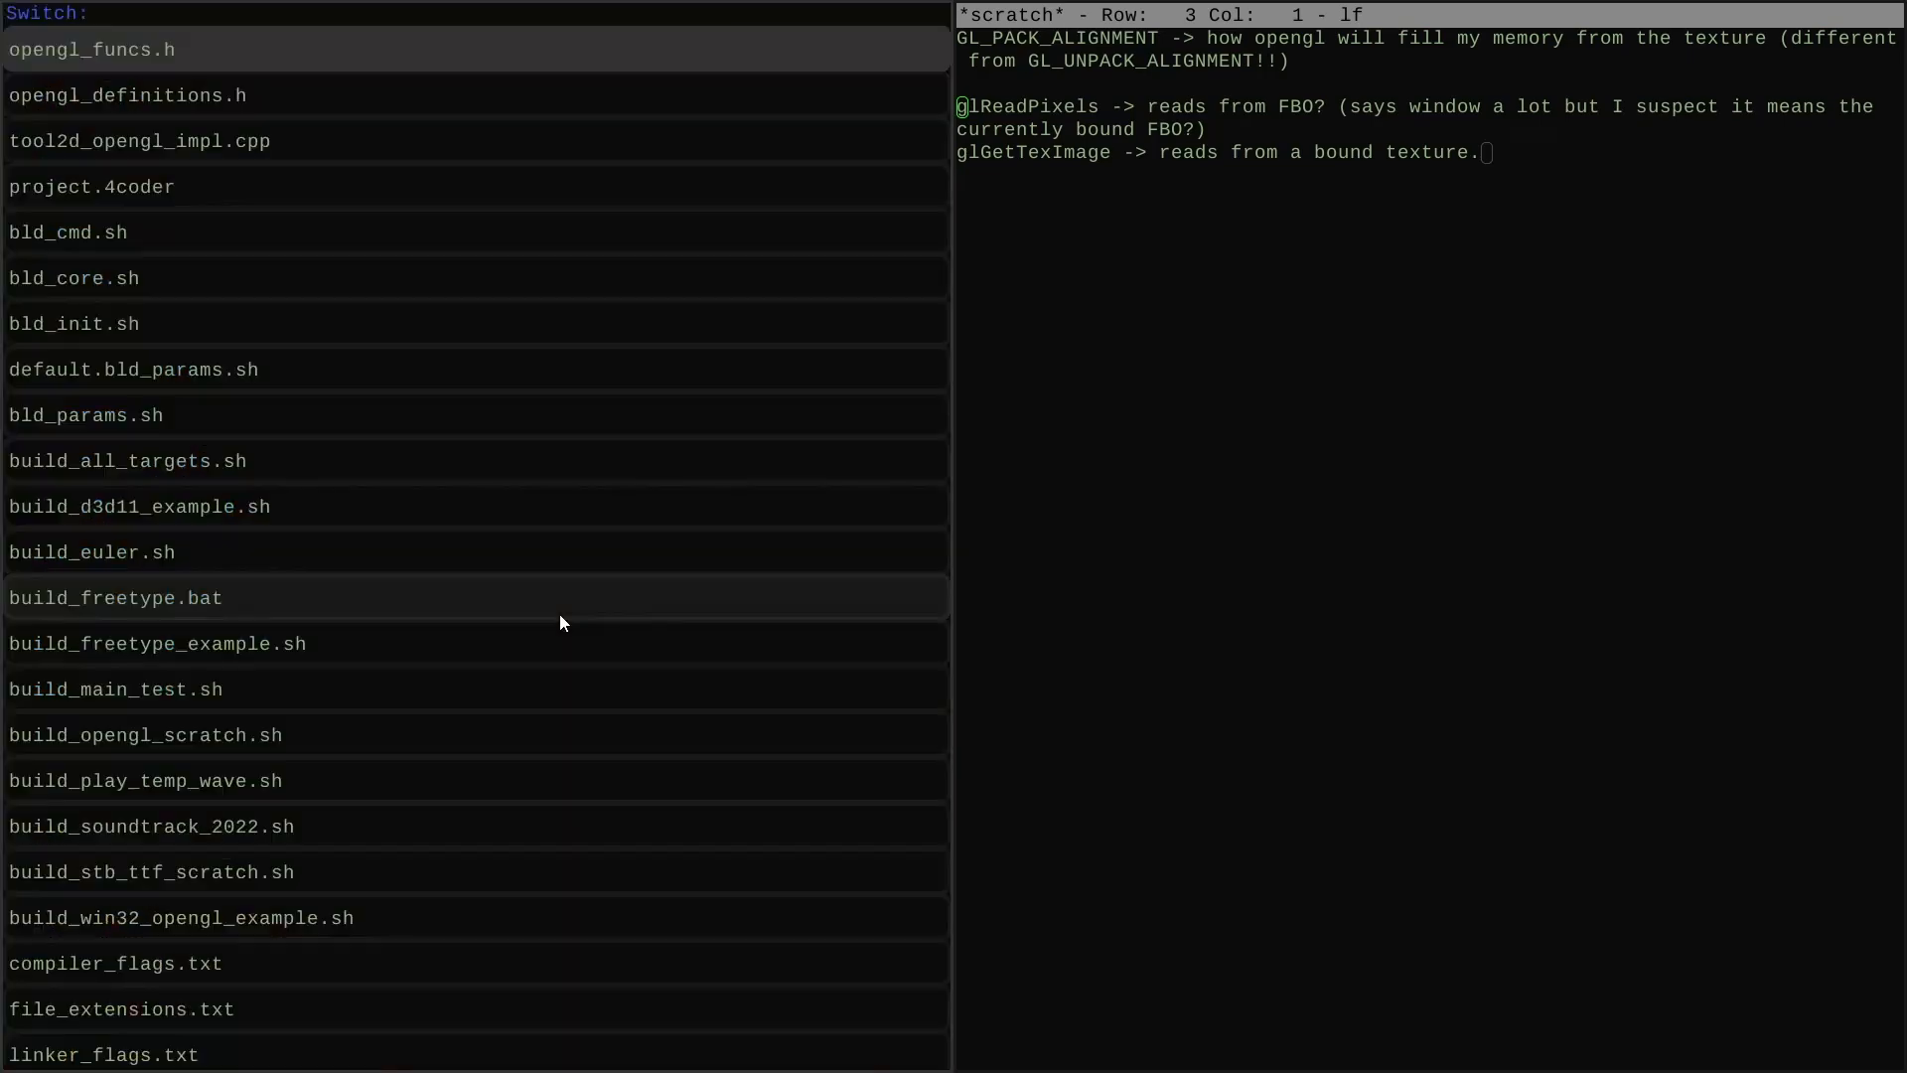
Step: Pick a source file from the 4coder buffer list after noting GL_PACK_ALIGNMENT, glReadPixels and glGetTexImage
{"action": "left_click", "coordinate": [89, 49]}
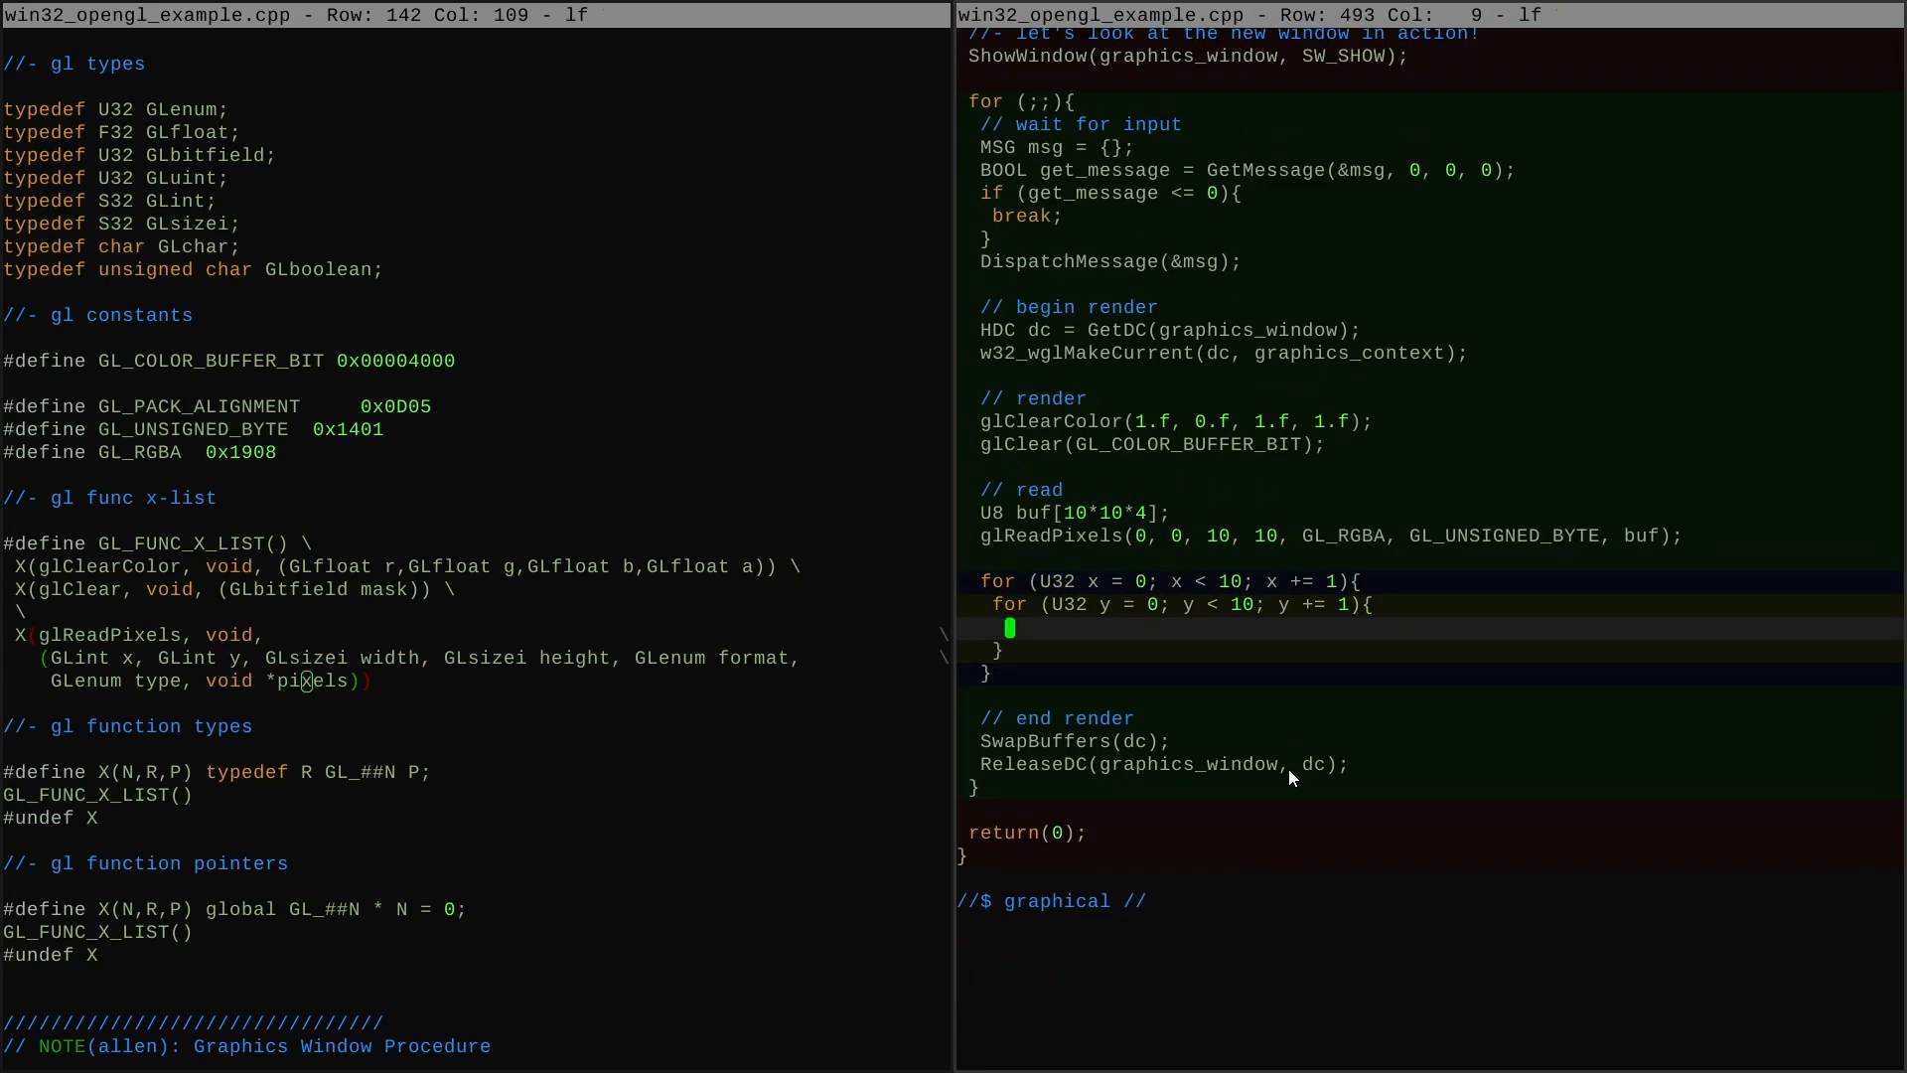
Step: Read 'U32 rgba = buf[4*(x + 10*y)];' and add 'Assert(rgba == 0xFFFF00FF);' in the loop
{"action": "type", "text": "U32 rgba = buf[4*(x + 10*y)];"}
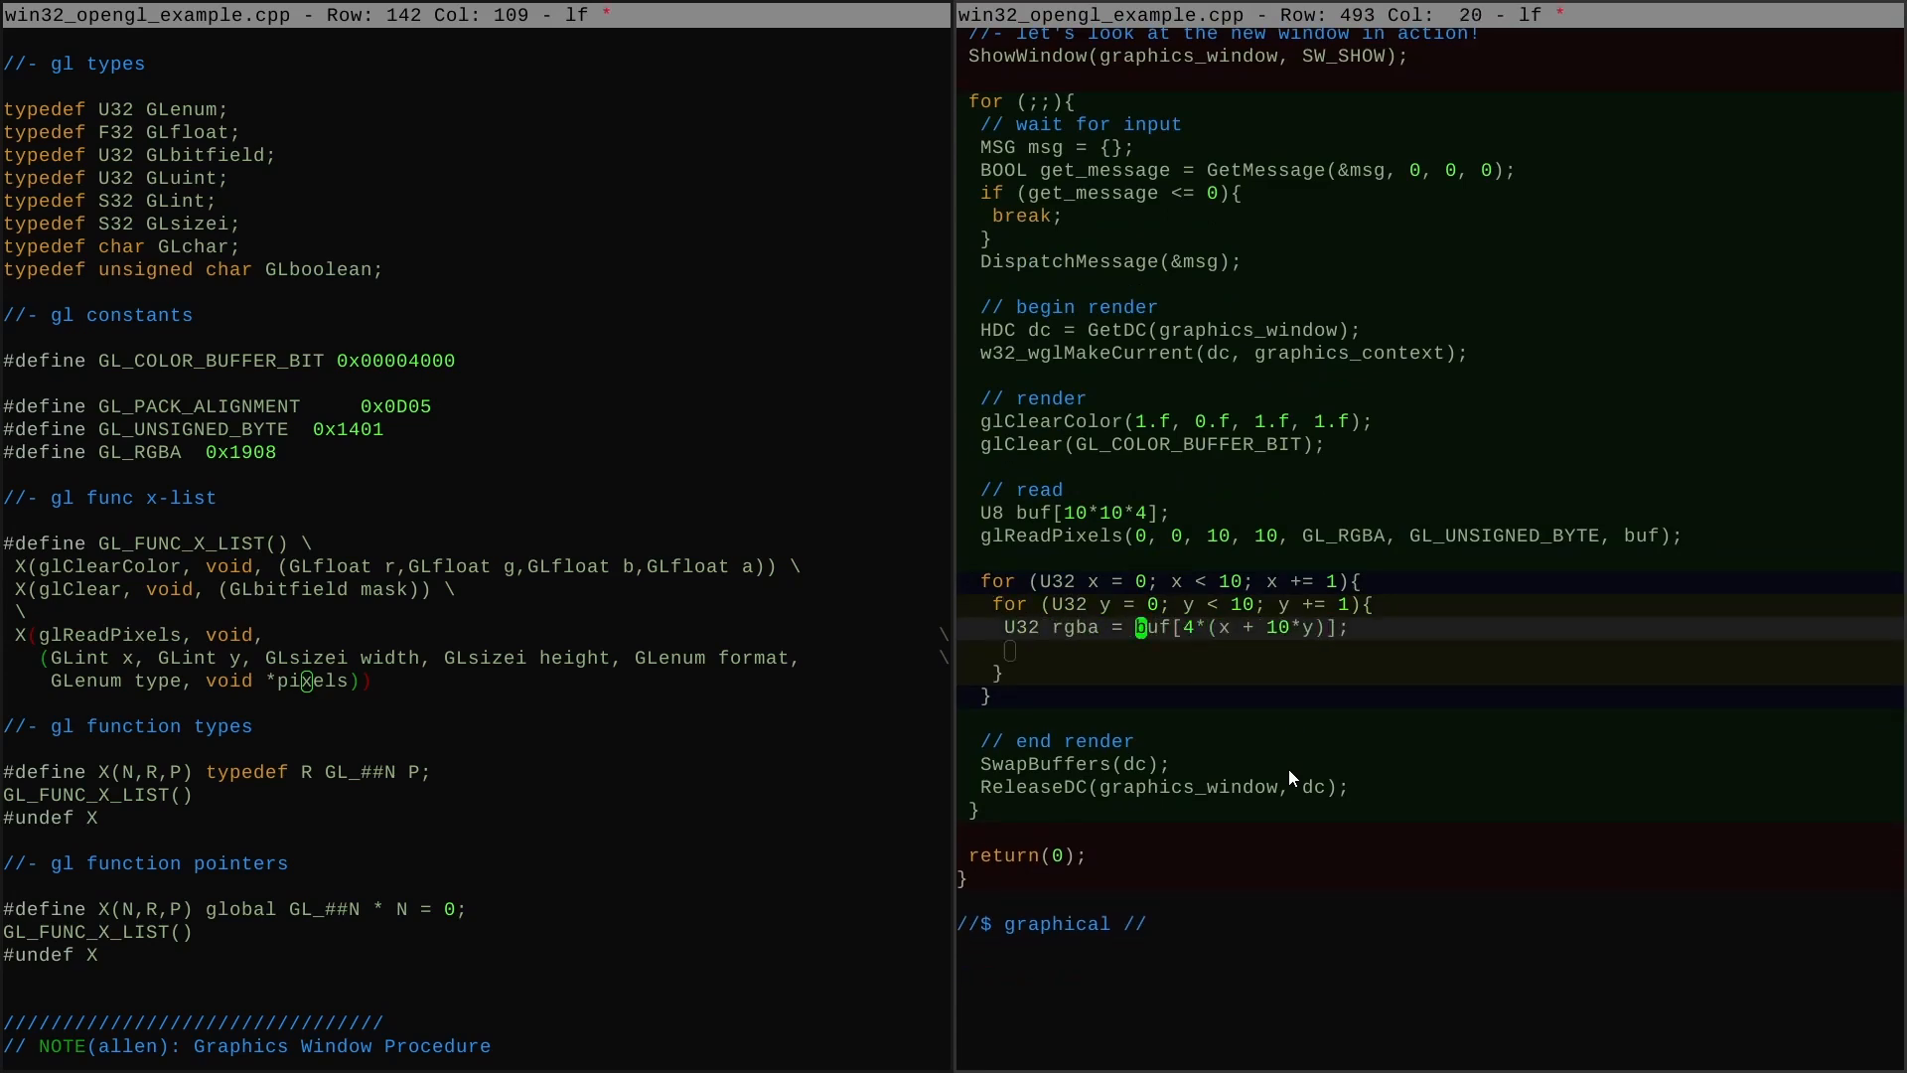
{"action": "type", "text": "Assert(rgba == 0xFFFF00FF);"}
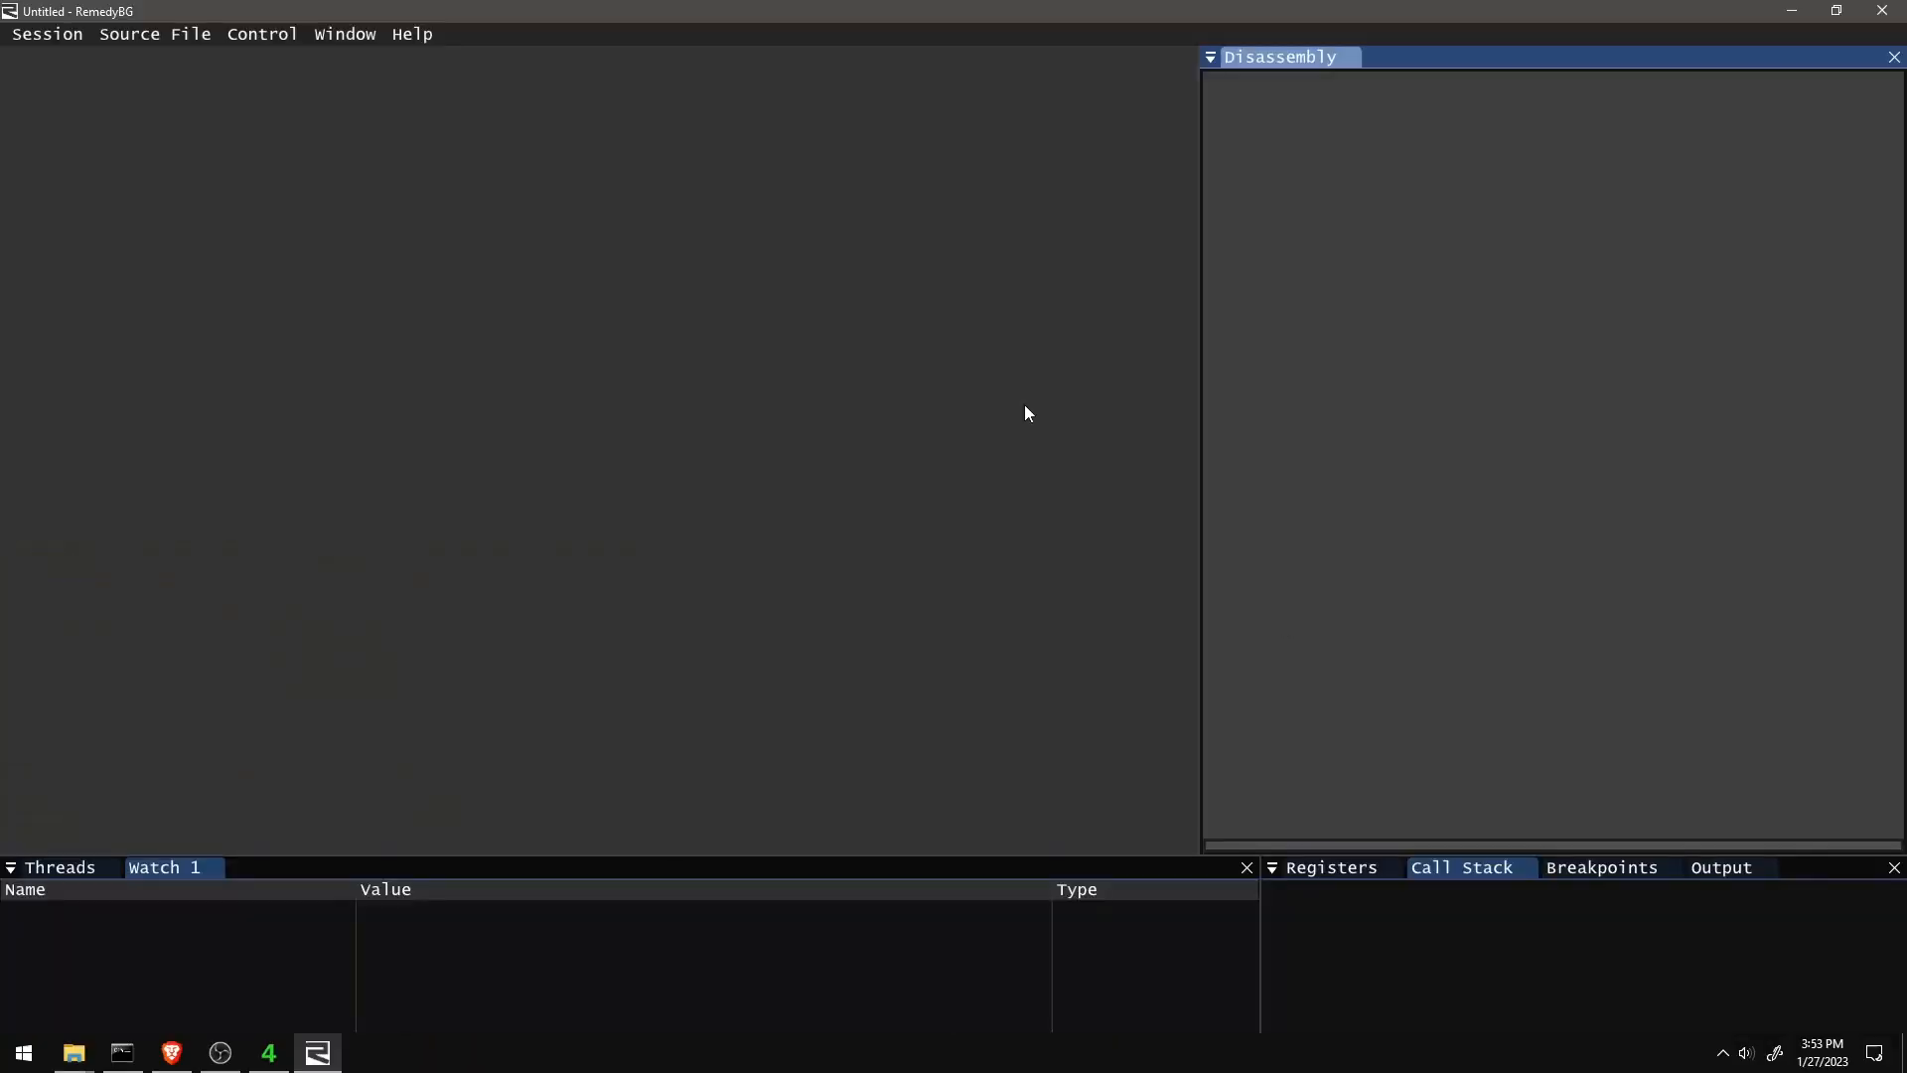
Step: Bring up the RemedyBG session menu to view the Application and Parameters settings
{"action": "left_click", "coordinate": [47, 34]}
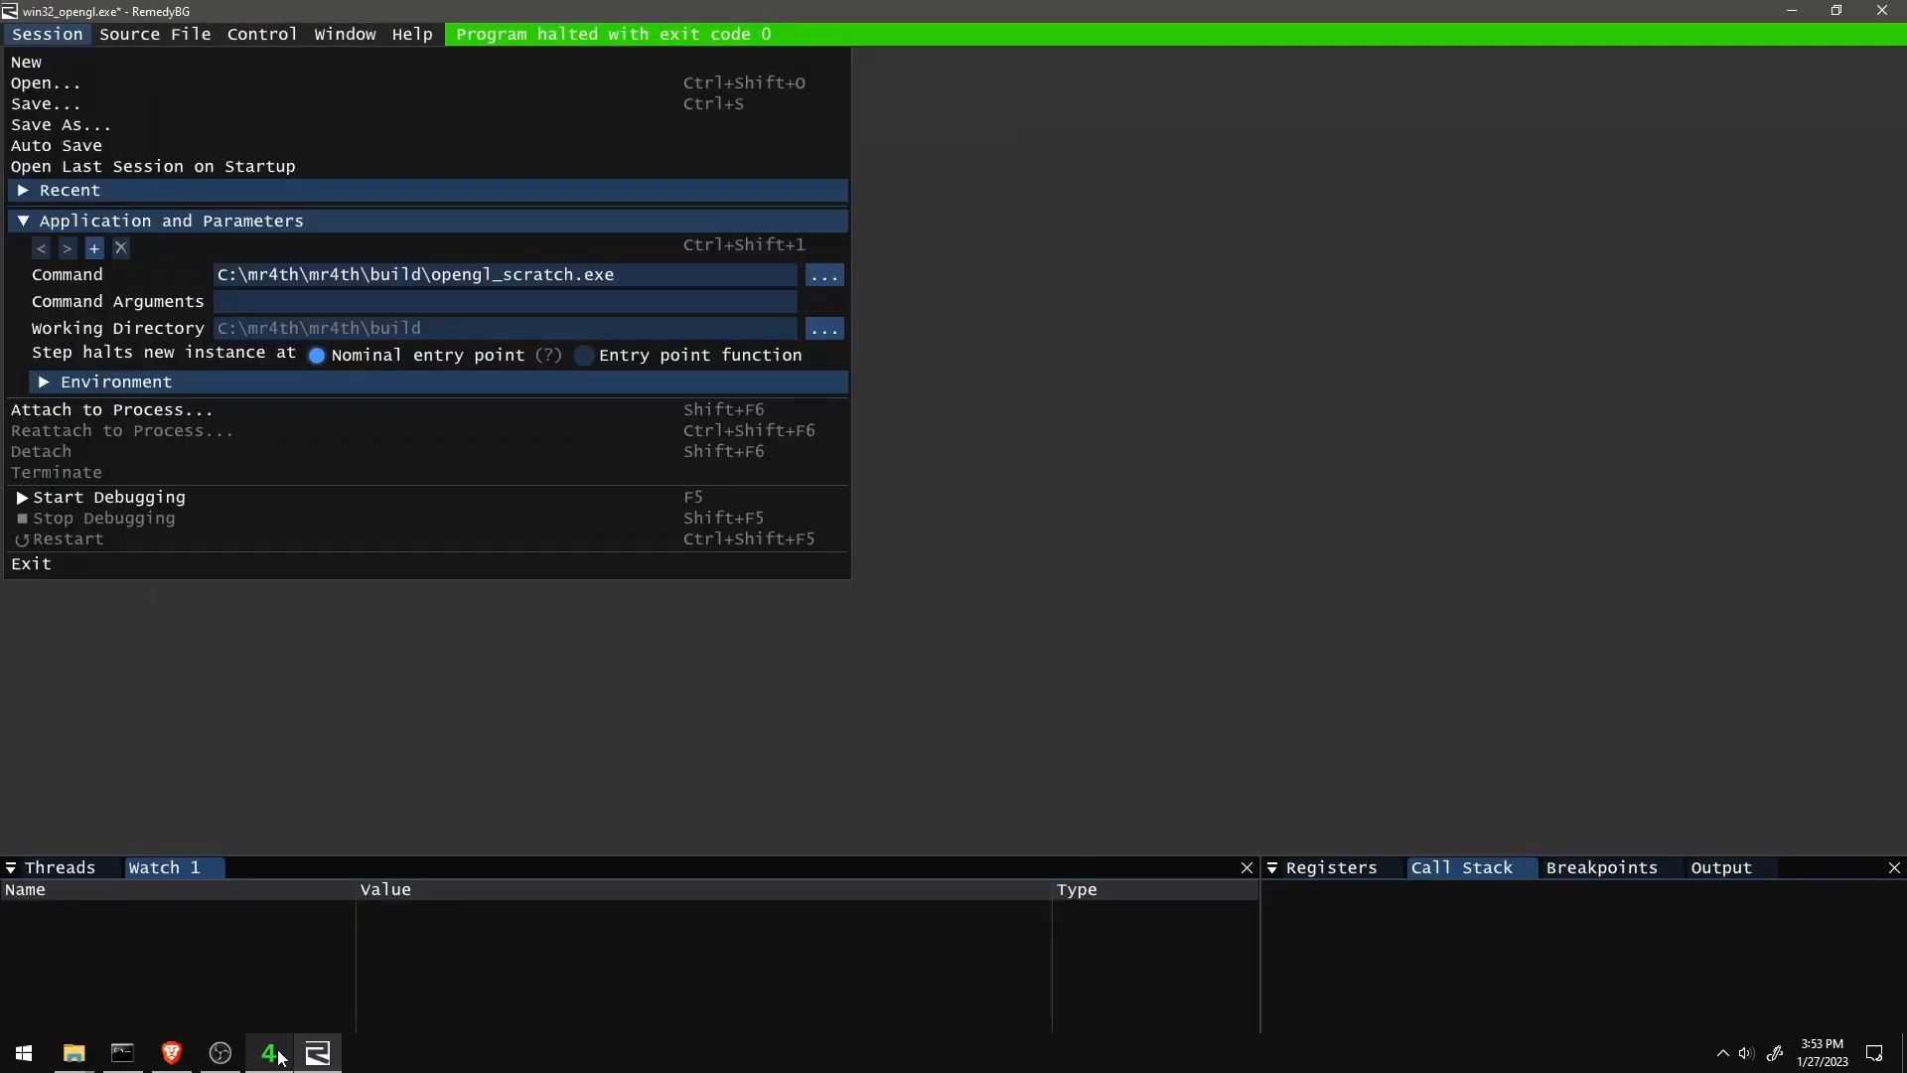